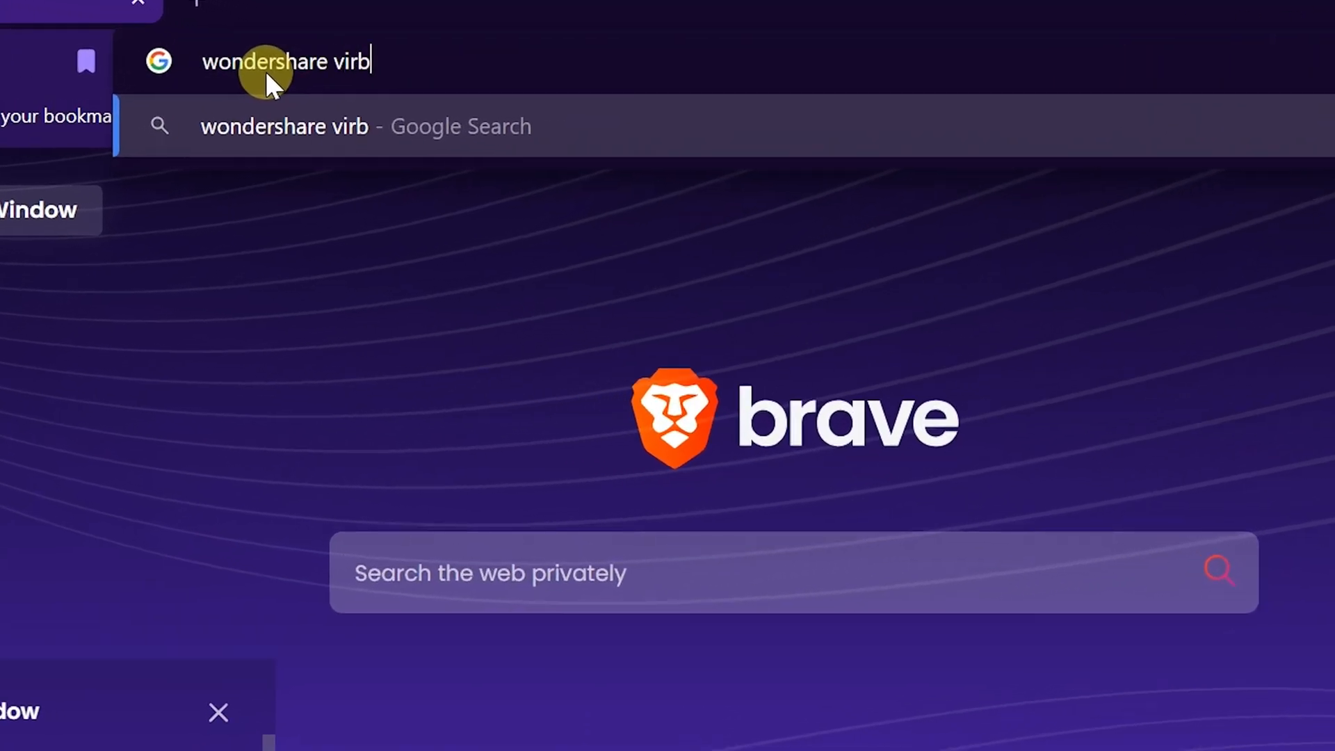
Search 'wondershare virbo', download the Windows installer from the Virbo site and launch it
{"action": "key", "text": "Return"}
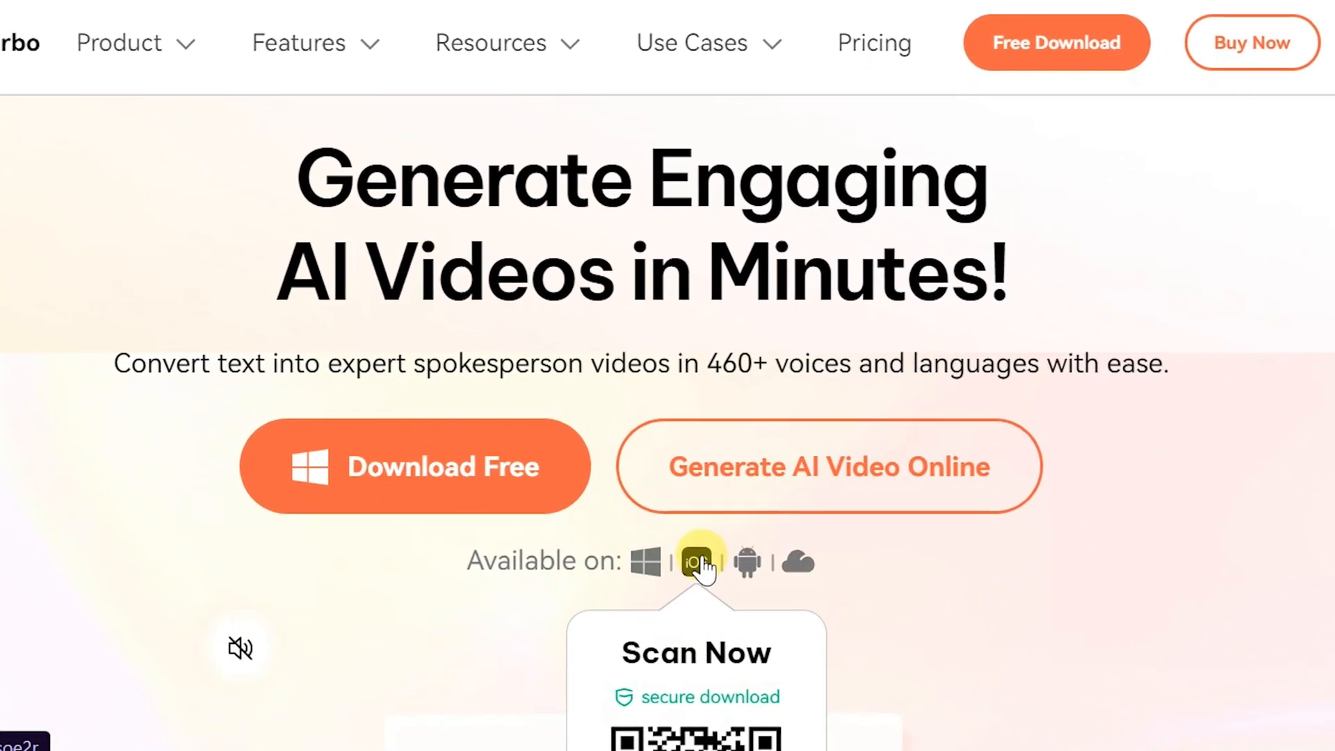
{"action": "scroll", "scroll_direction": "down", "scroll_amount": 3}
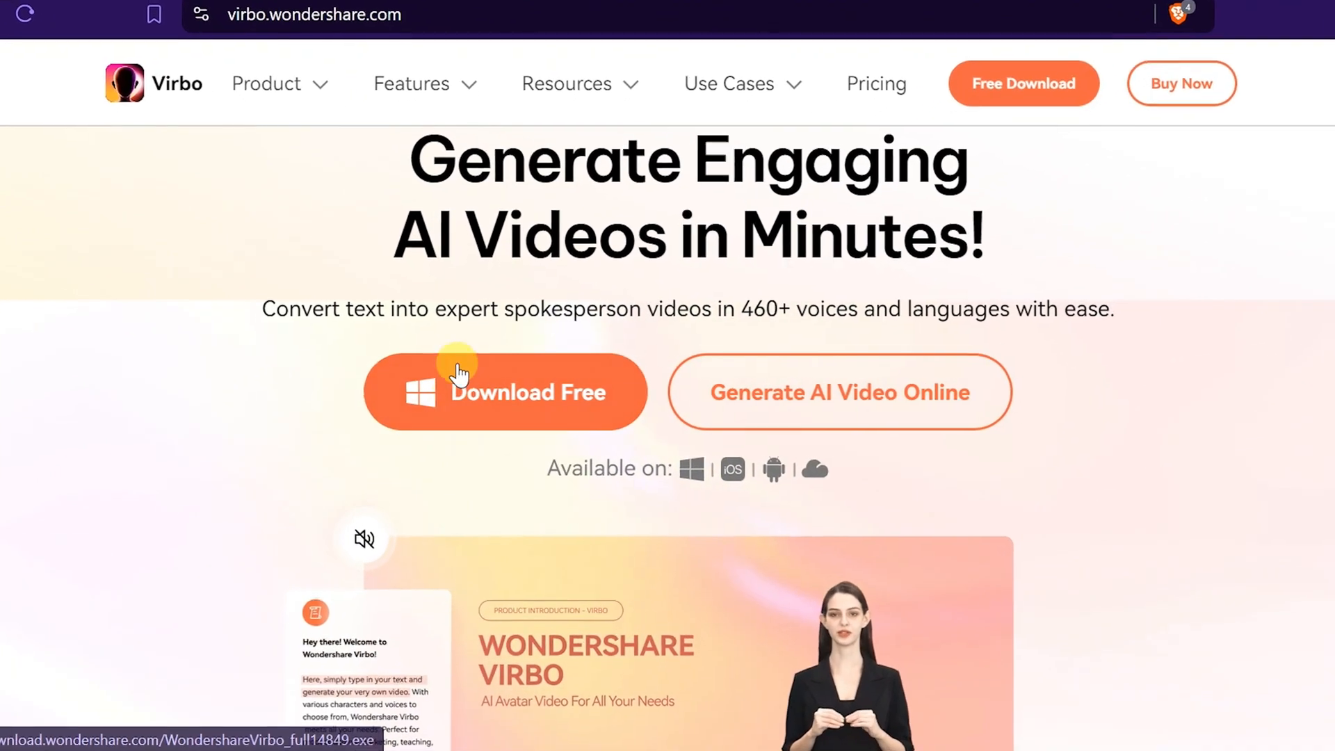
{"action": "scroll", "scroll_direction": "down", "scroll_amount": 3}
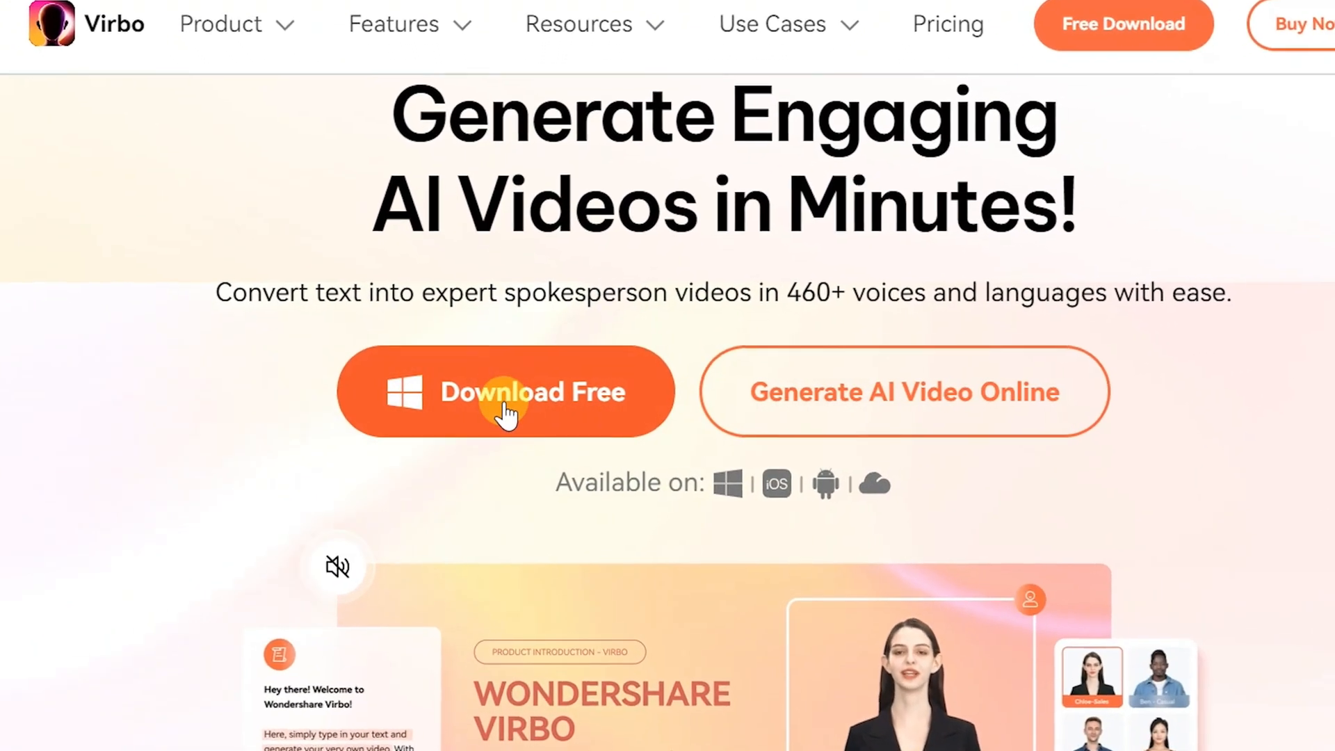
{"action": "left_click", "coordinate": [505, 392]}
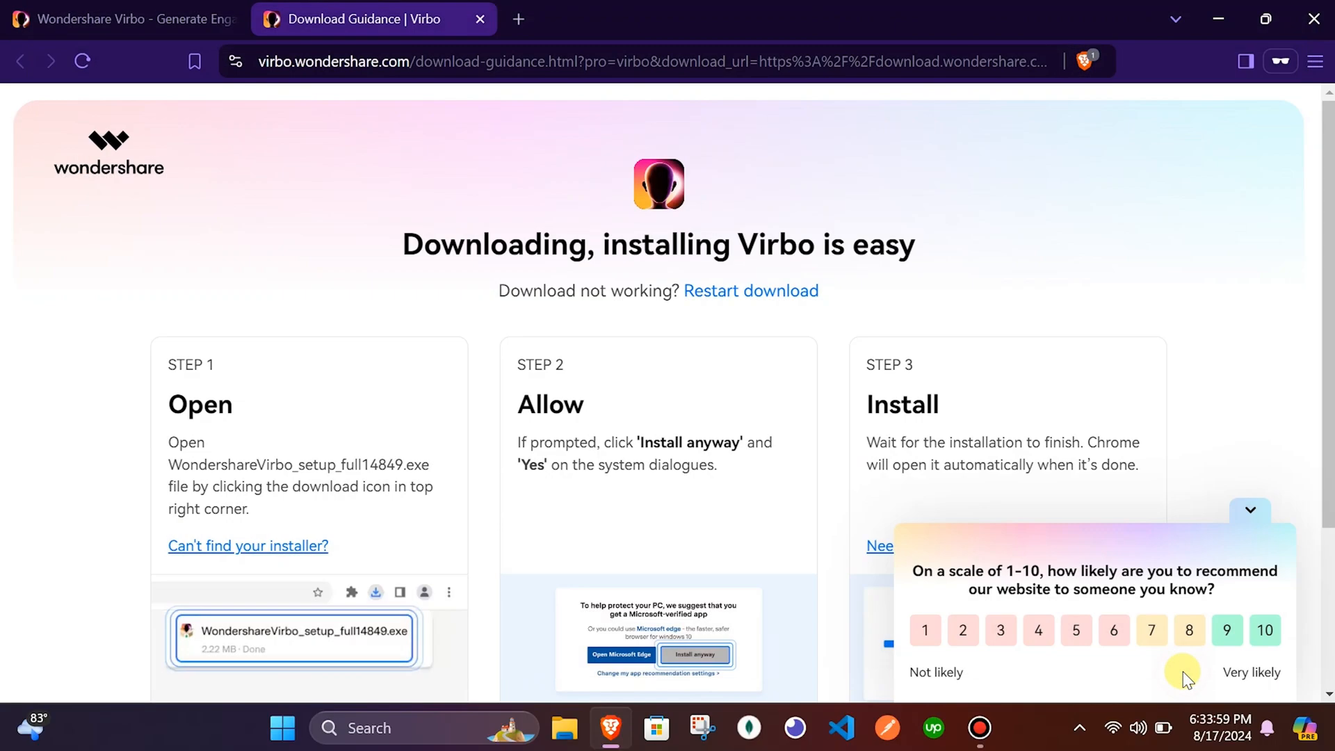
{"action": "left_click", "coordinate": [1214, 59]}
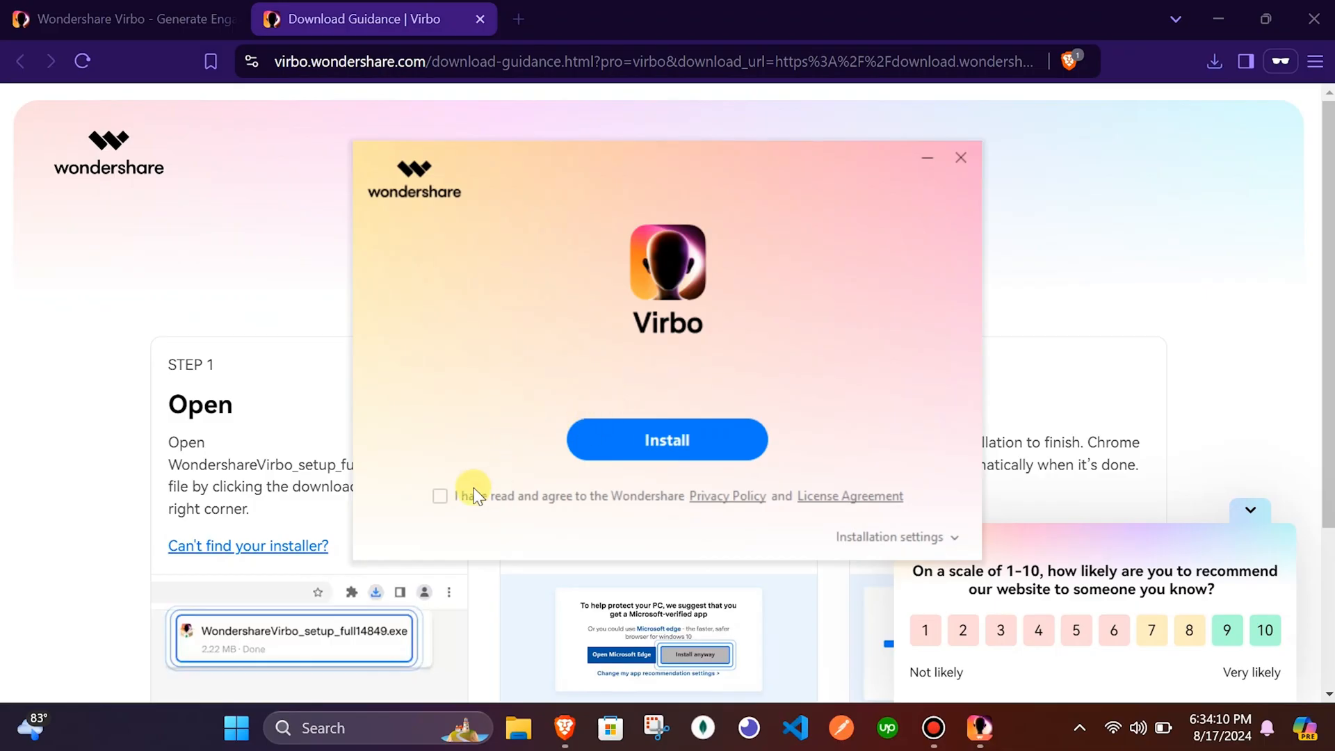
Accept the privacy policy and license, install Virbo, then start it with Start Now
{"action": "left_click", "coordinate": [439, 496]}
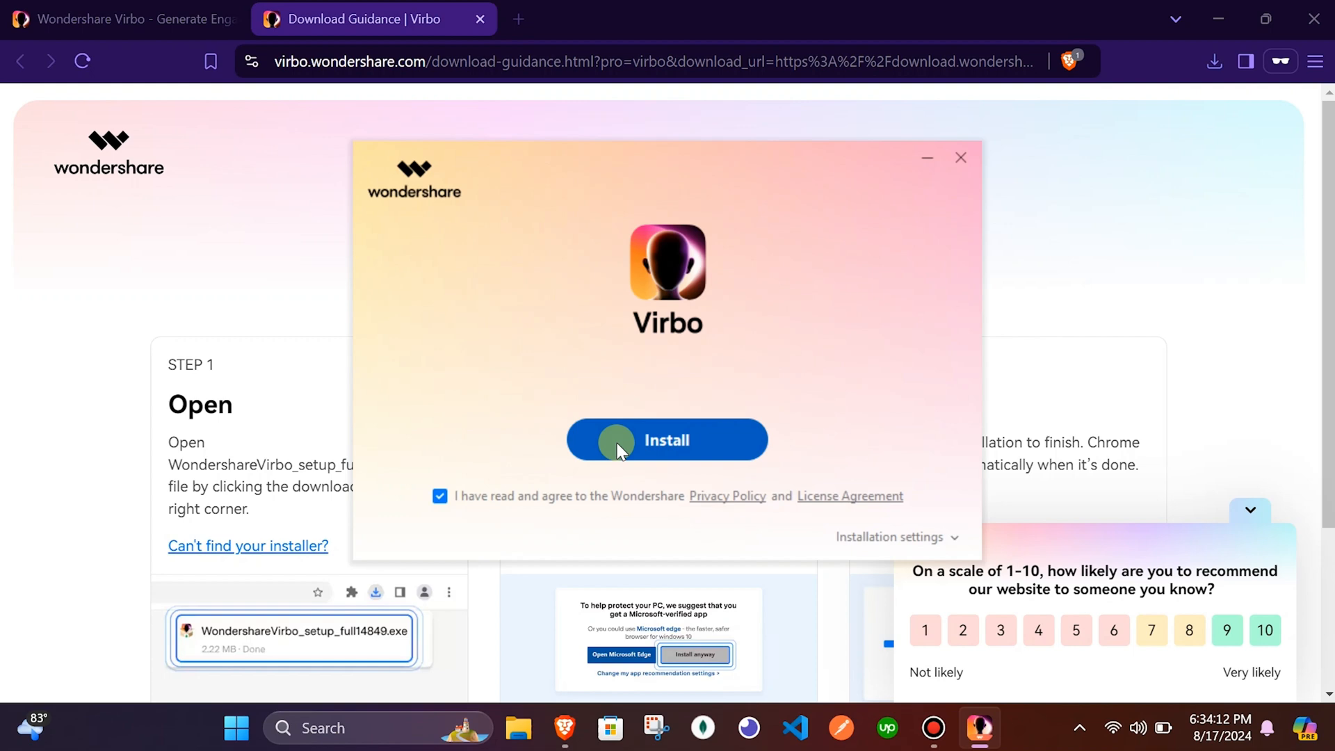
{"action": "left_click", "coordinate": [666, 439]}
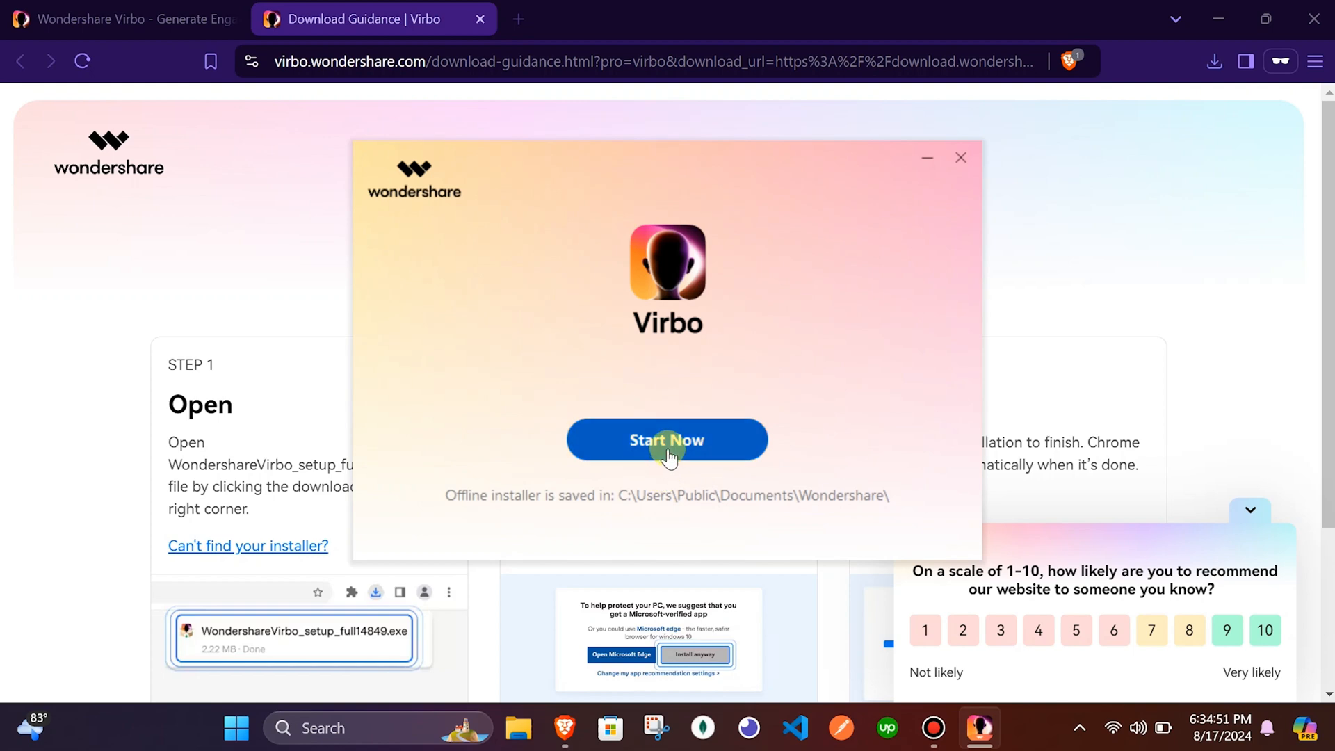
{"action": "left_click", "coordinate": [666, 439]}
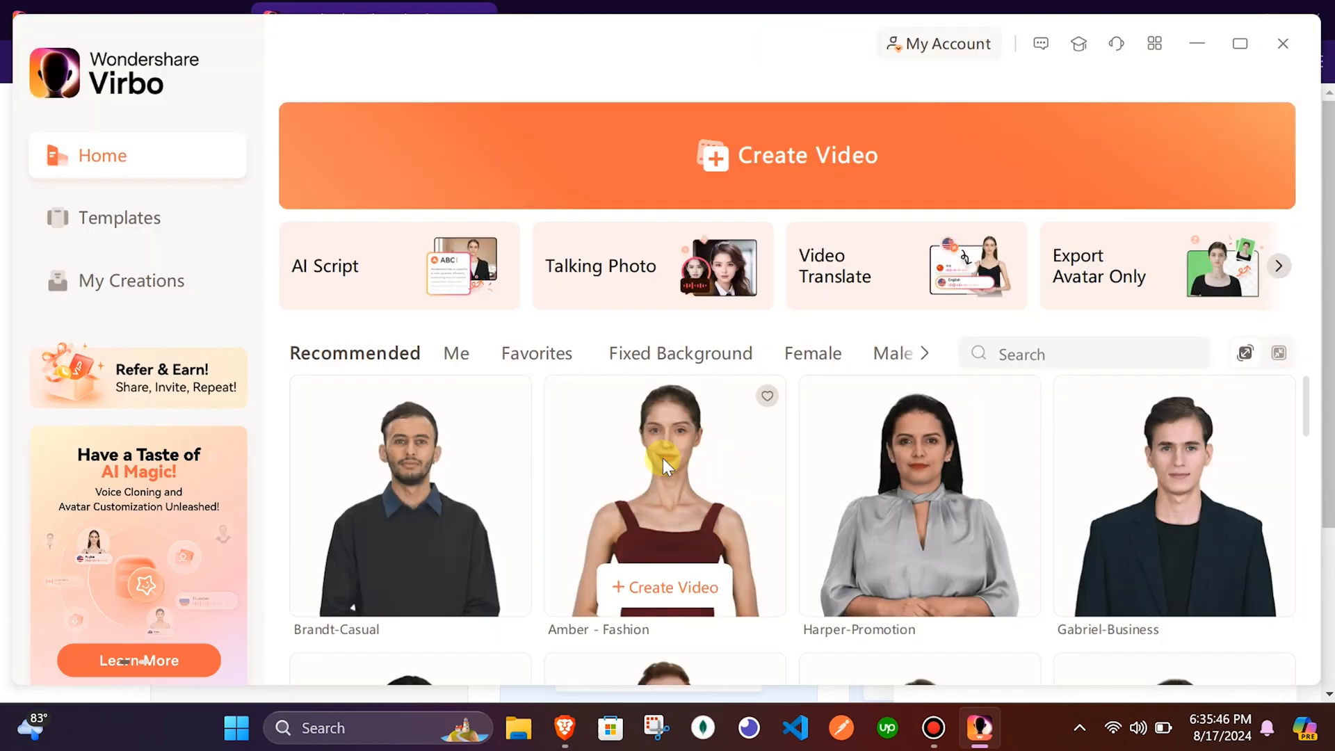
{"action": "mouse_move", "coordinate": [565, 434]}
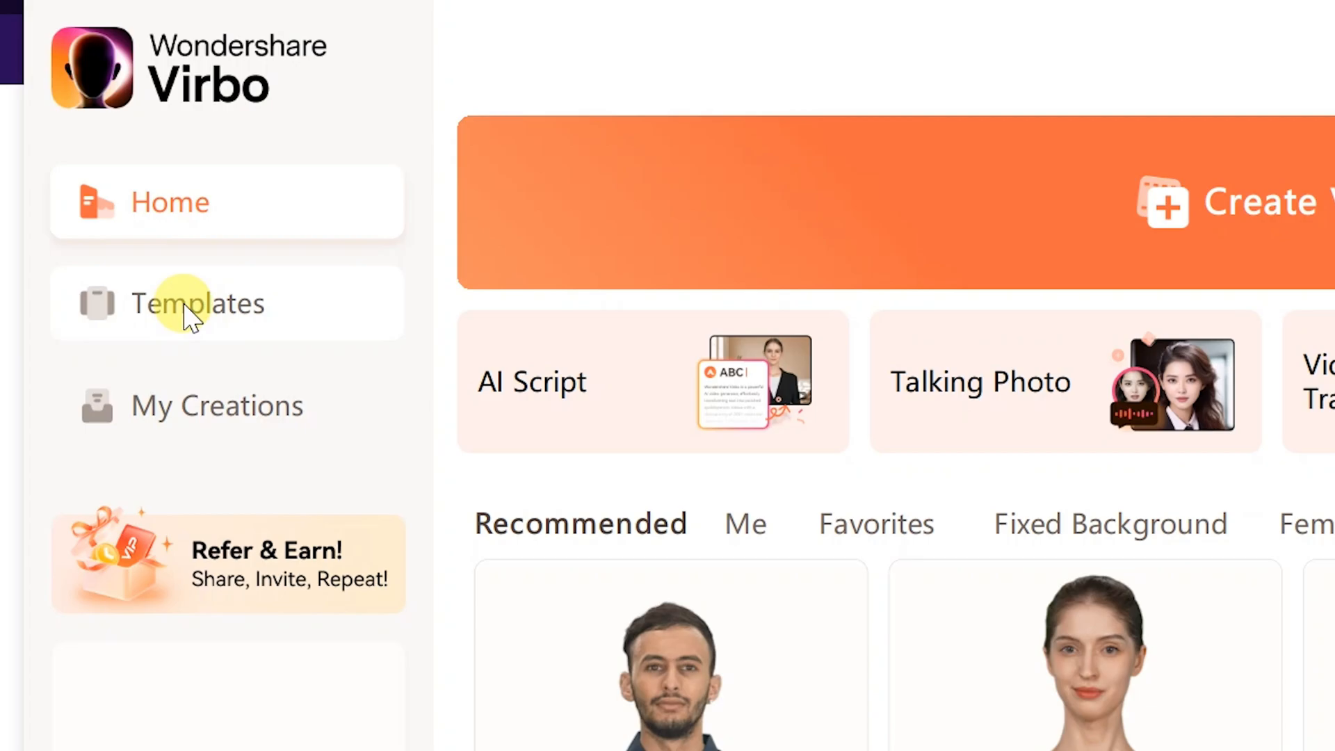
Browse the preset templates, return home and create a new video project
{"action": "left_click", "coordinate": [196, 303]}
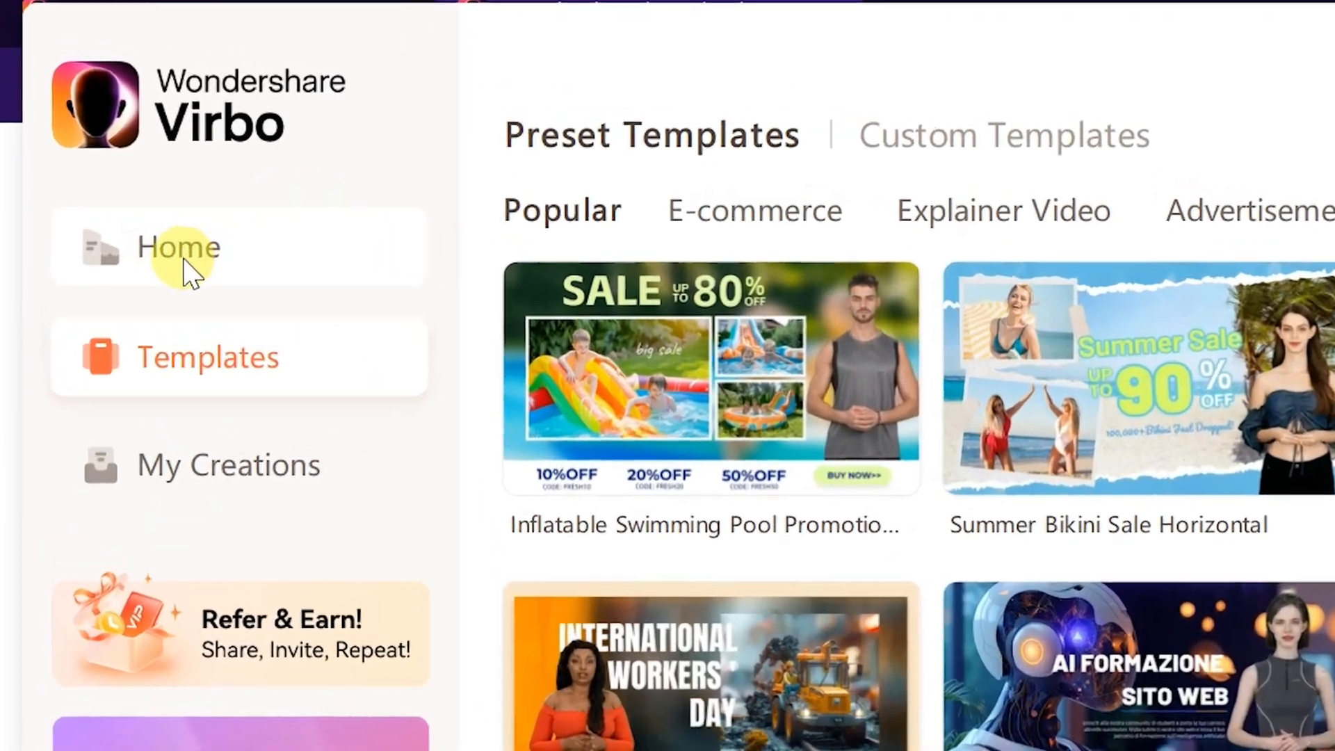
{"action": "left_click", "coordinate": [179, 248]}
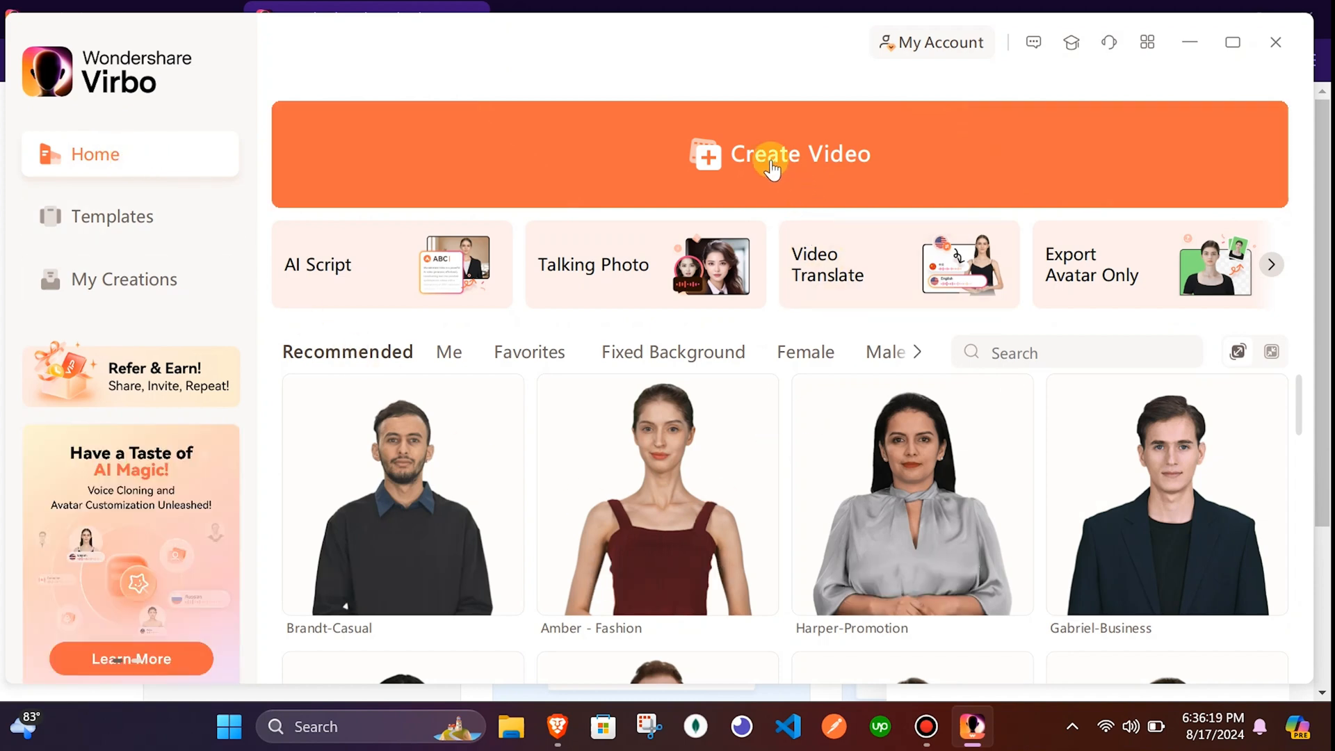
{"action": "left_click", "coordinate": [777, 155]}
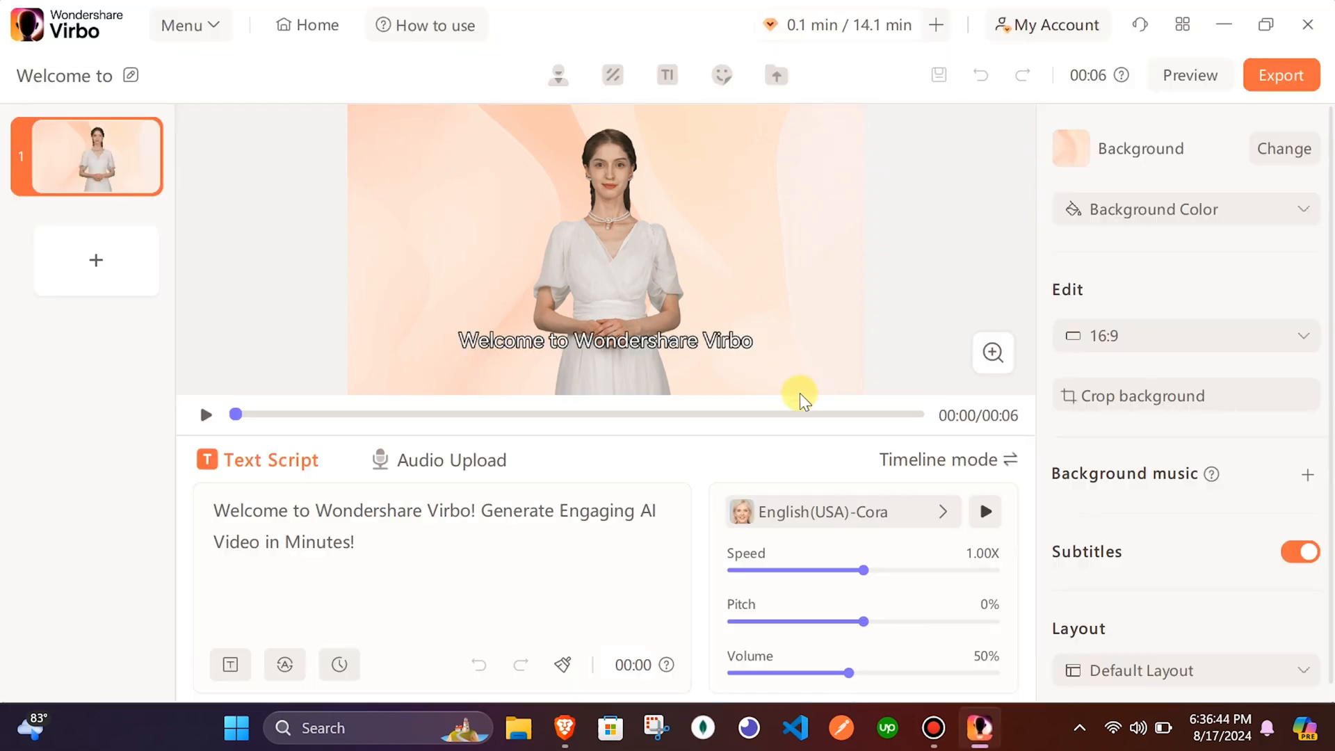
{"action": "mouse_move", "coordinate": [252, 281]}
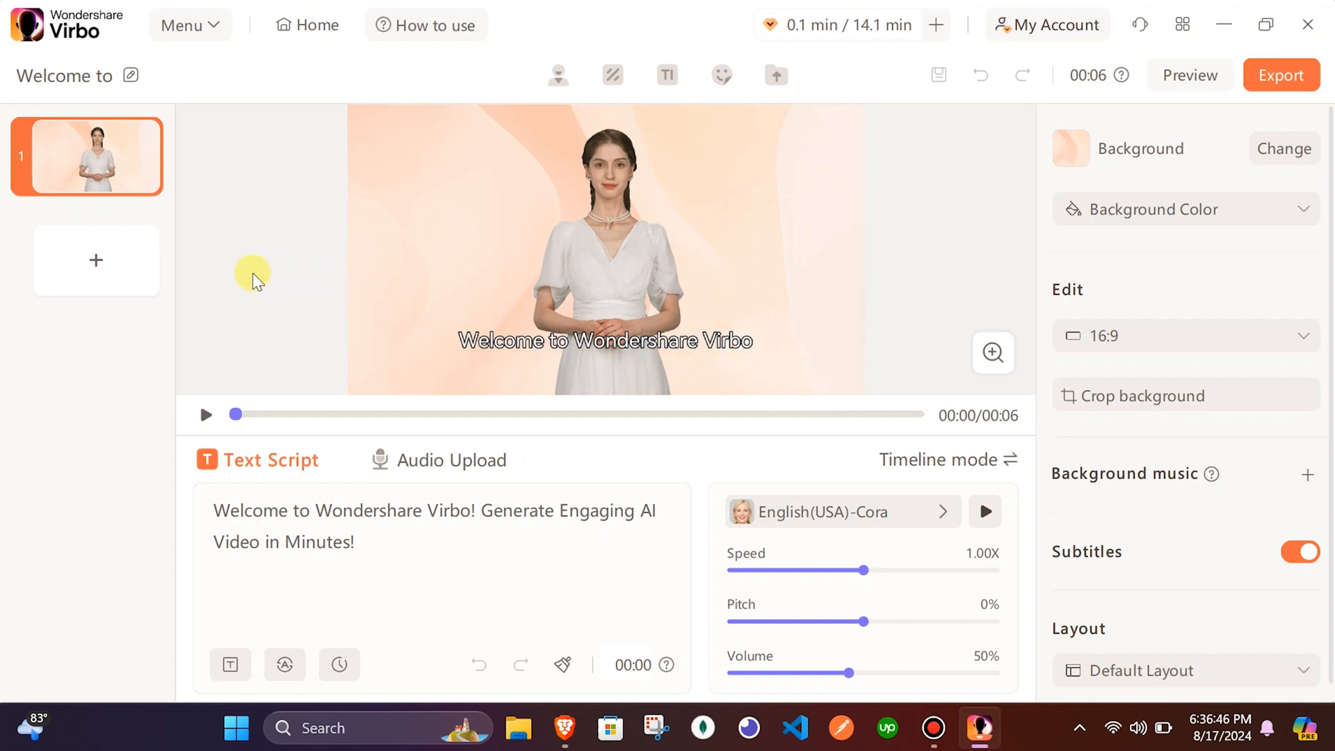
{"action": "mouse_move", "coordinate": [1251, 83]}
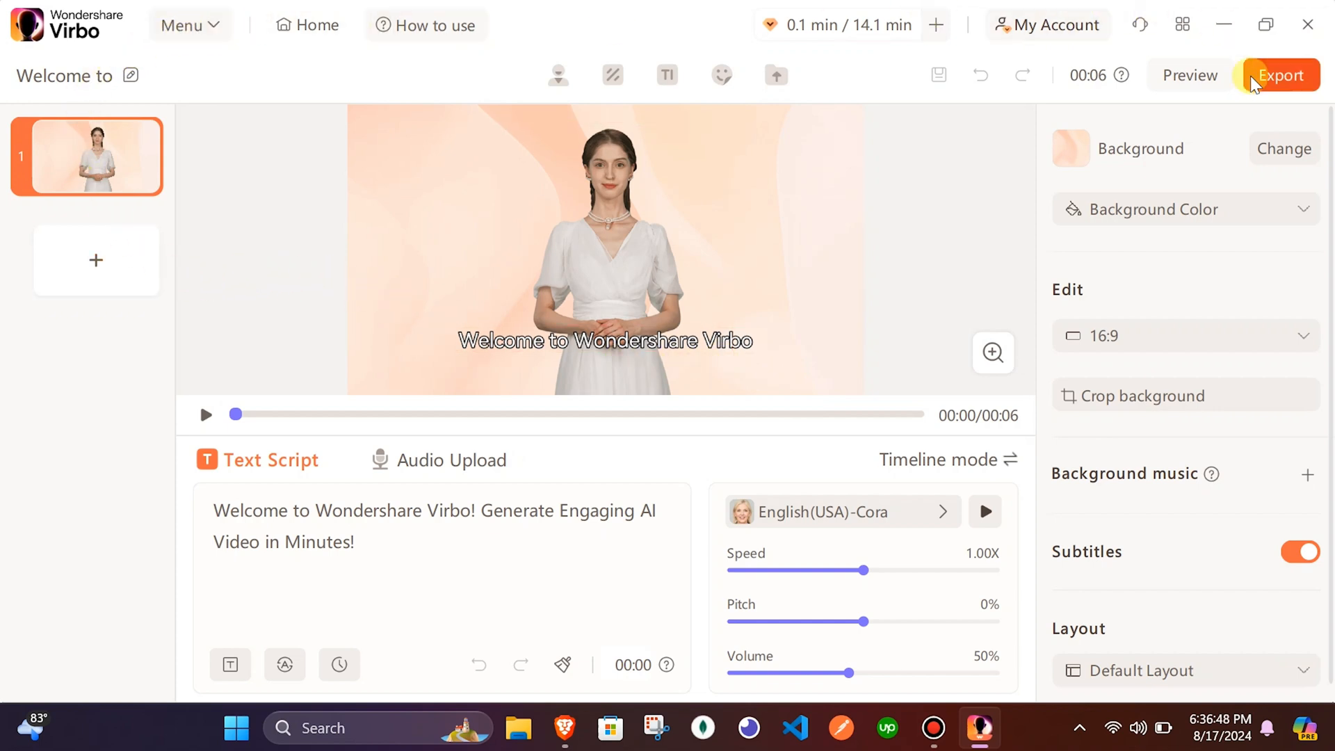
{"action": "mouse_move", "coordinate": [681, 485]}
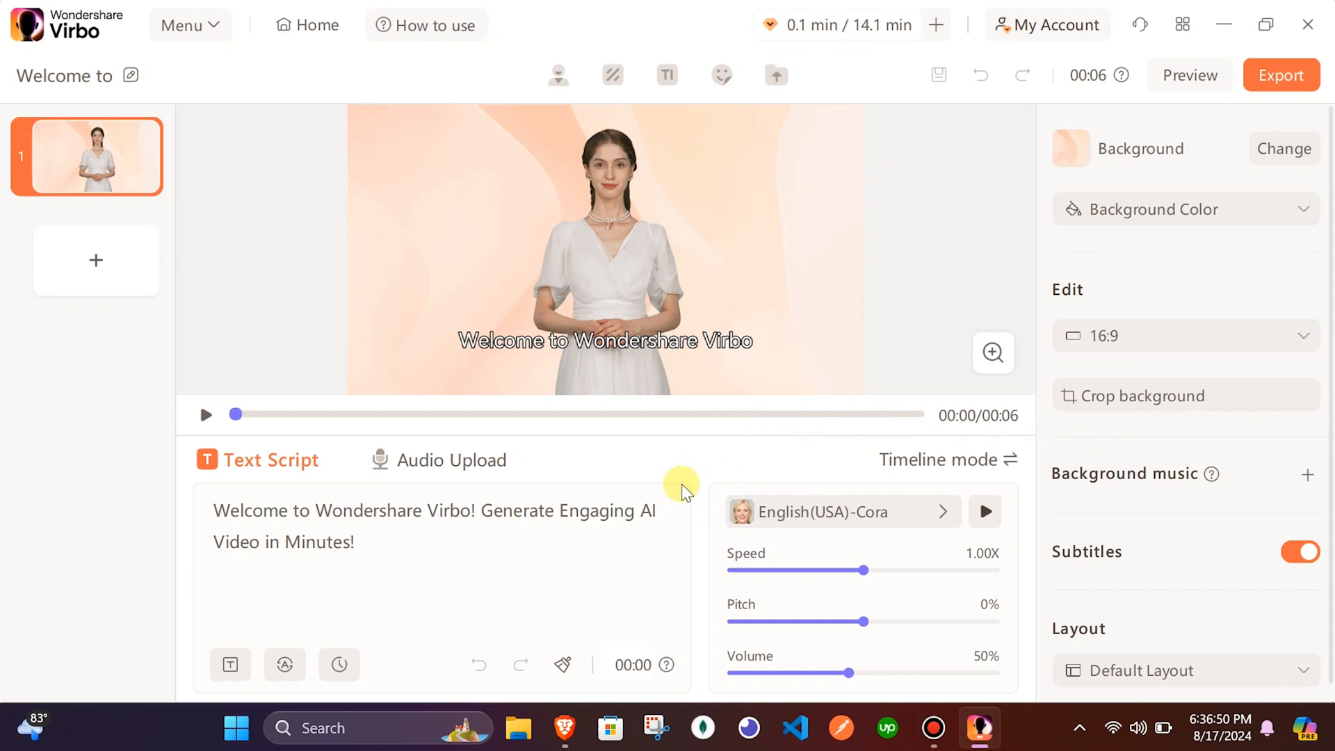
Open the Avatars panel and switch to the audio upload narration options
{"action": "left_click", "coordinate": [992, 352]}
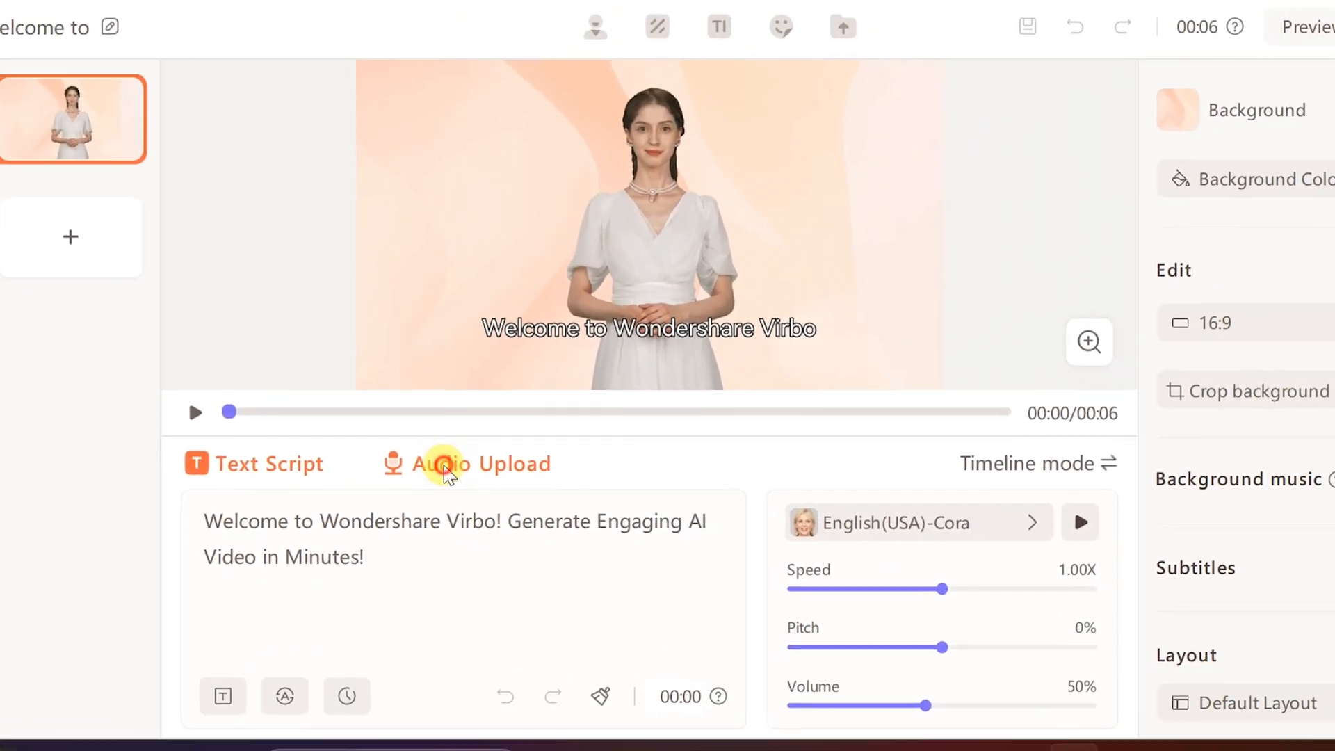
{"action": "left_click", "coordinate": [478, 463]}
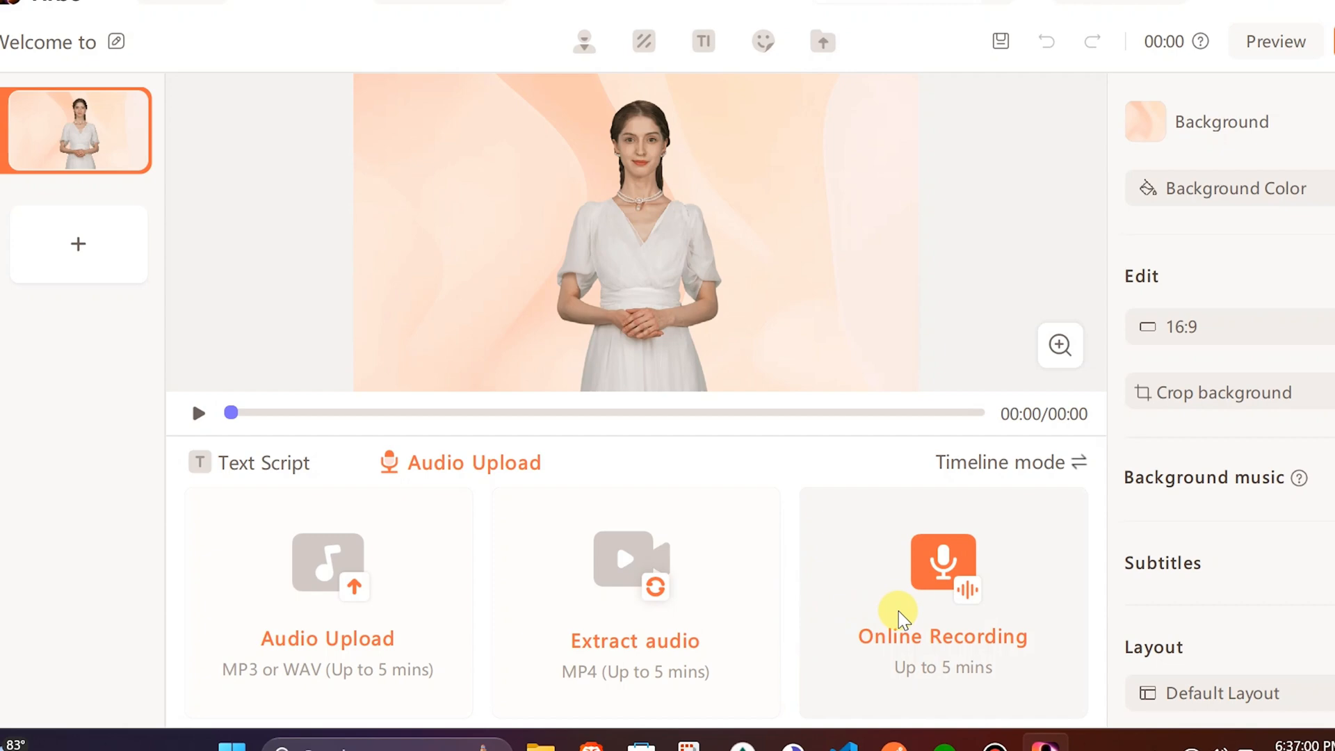
{"action": "mouse_move", "coordinate": [949, 614]}
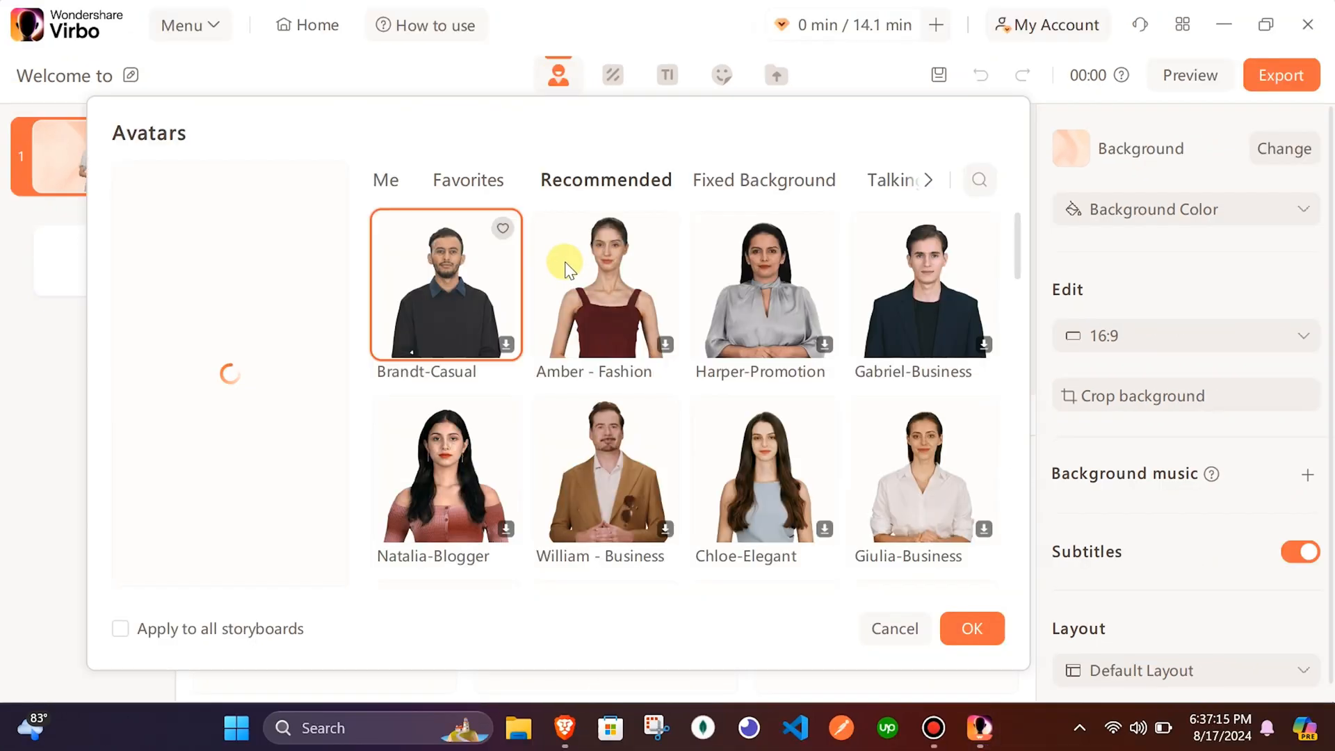
Apply the Gabriel-Business male avatar, switch to Text Script for the blockchain script, and show backgrounds
{"action": "left_click", "coordinate": [922, 290]}
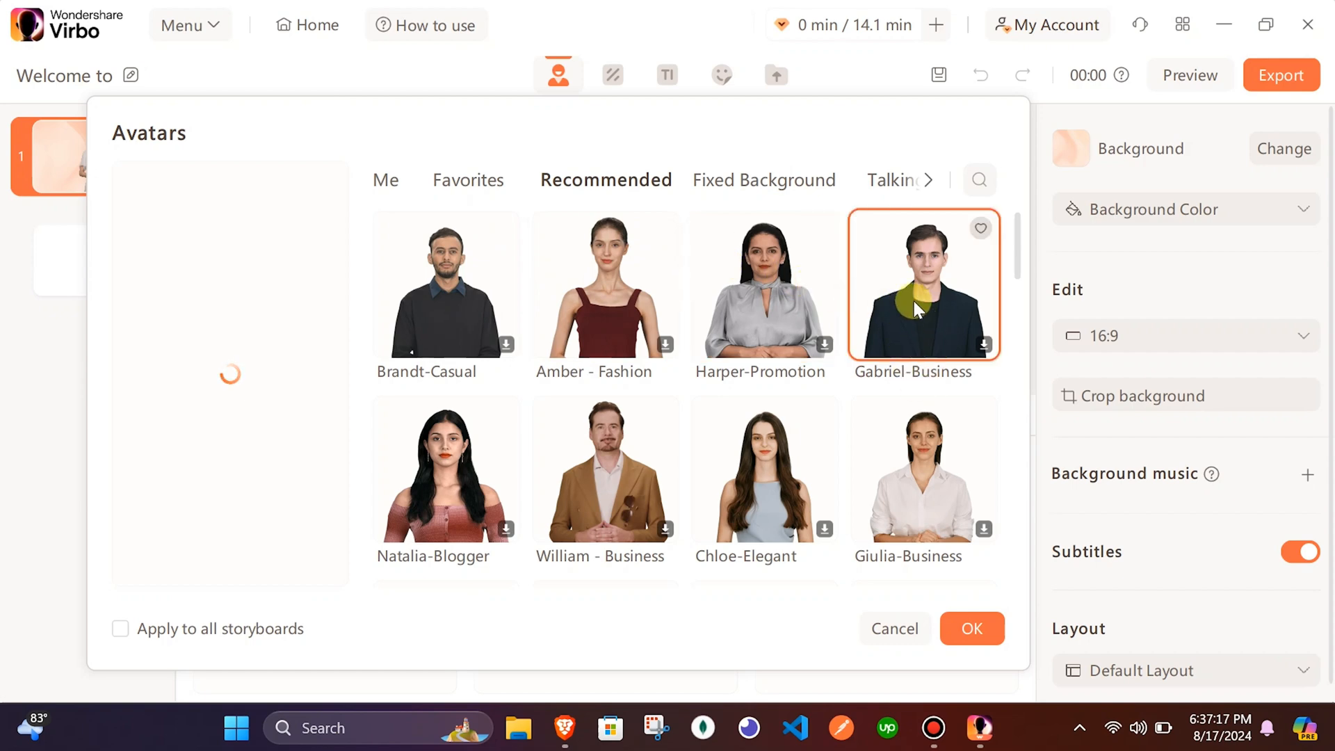
{"action": "left_click", "coordinate": [971, 628]}
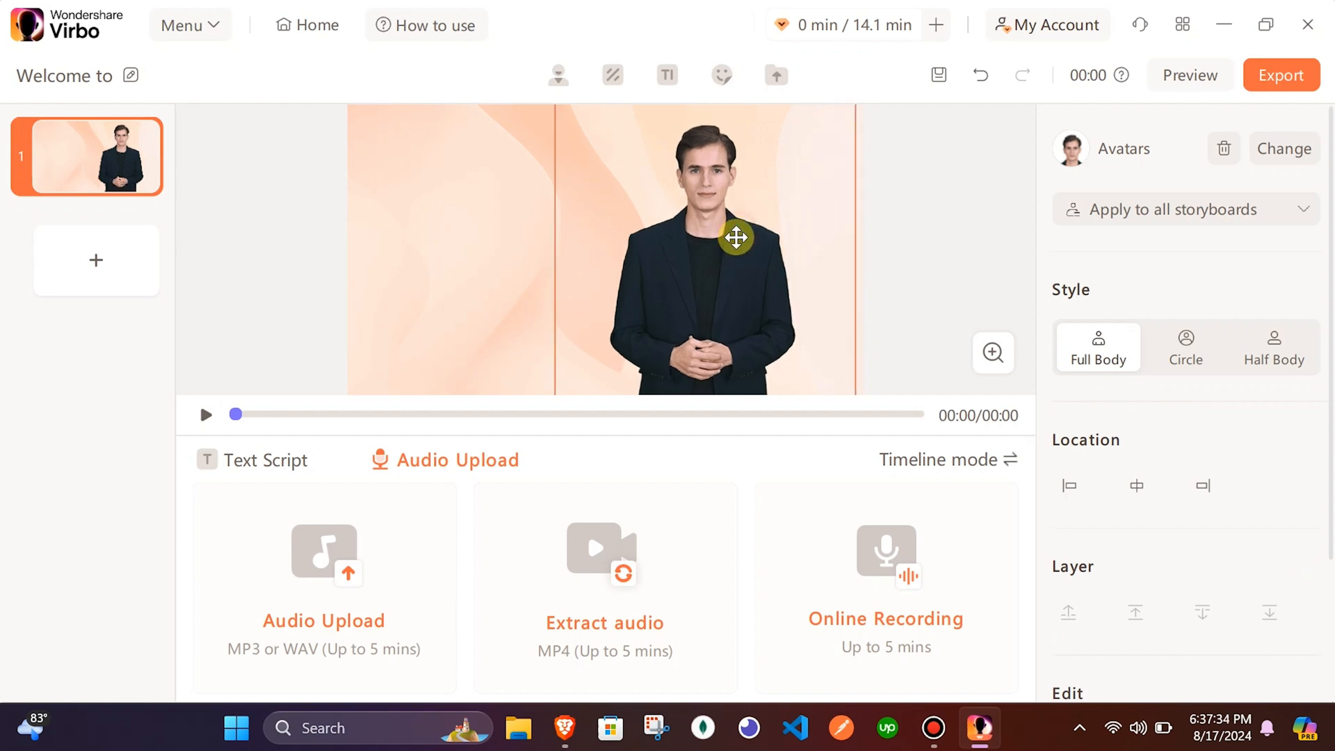
{"action": "mouse_move", "coordinate": [304, 428]}
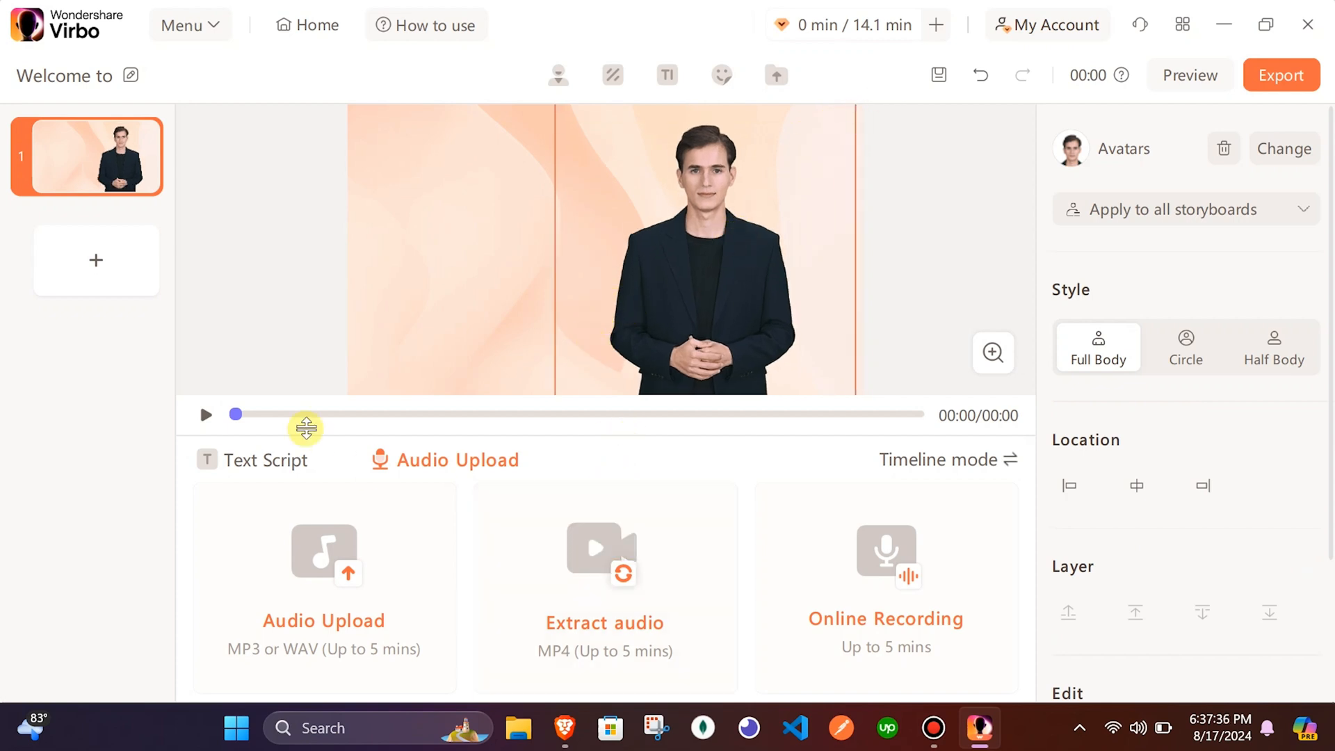
{"action": "left_click", "coordinate": [265, 460]}
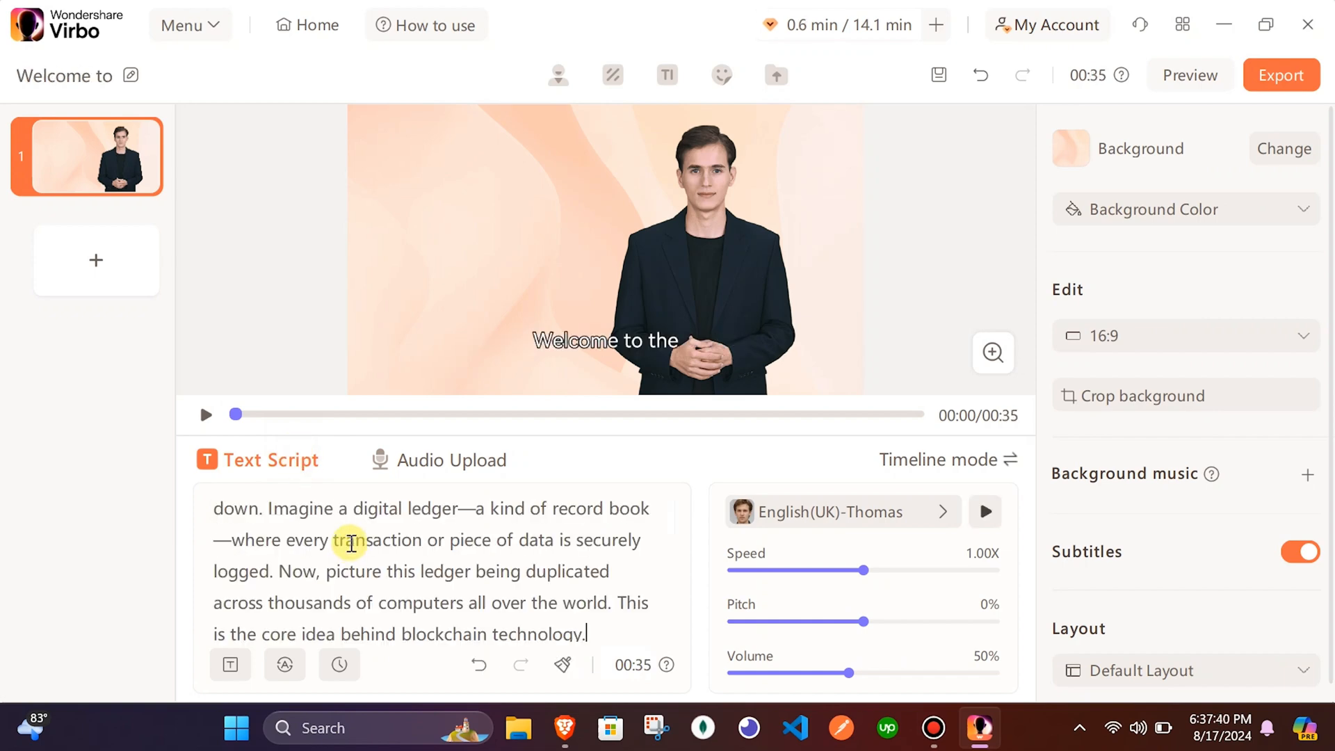
{"action": "left_click", "coordinate": [612, 75]}
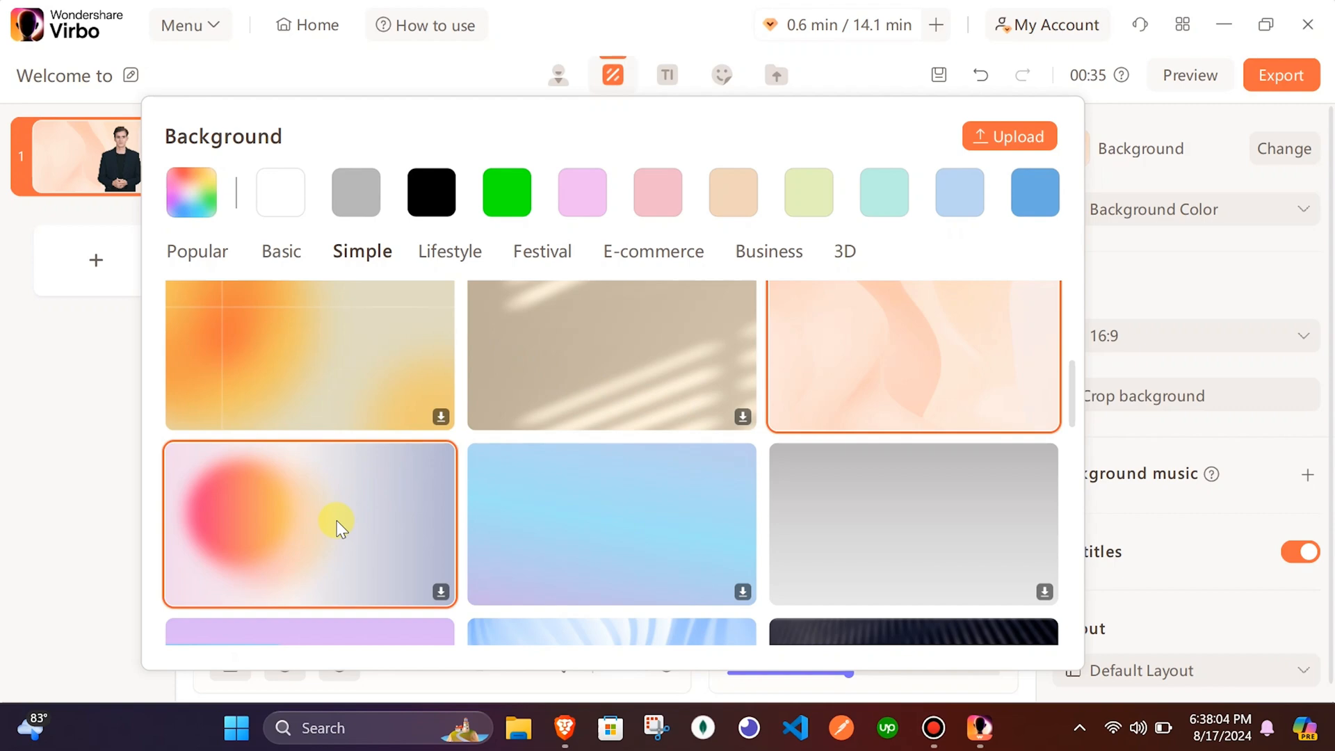
Apply the pink-and-lilac gradient background and add the green lower-third text template reading Blockchain
{"action": "left_click", "coordinate": [309, 524]}
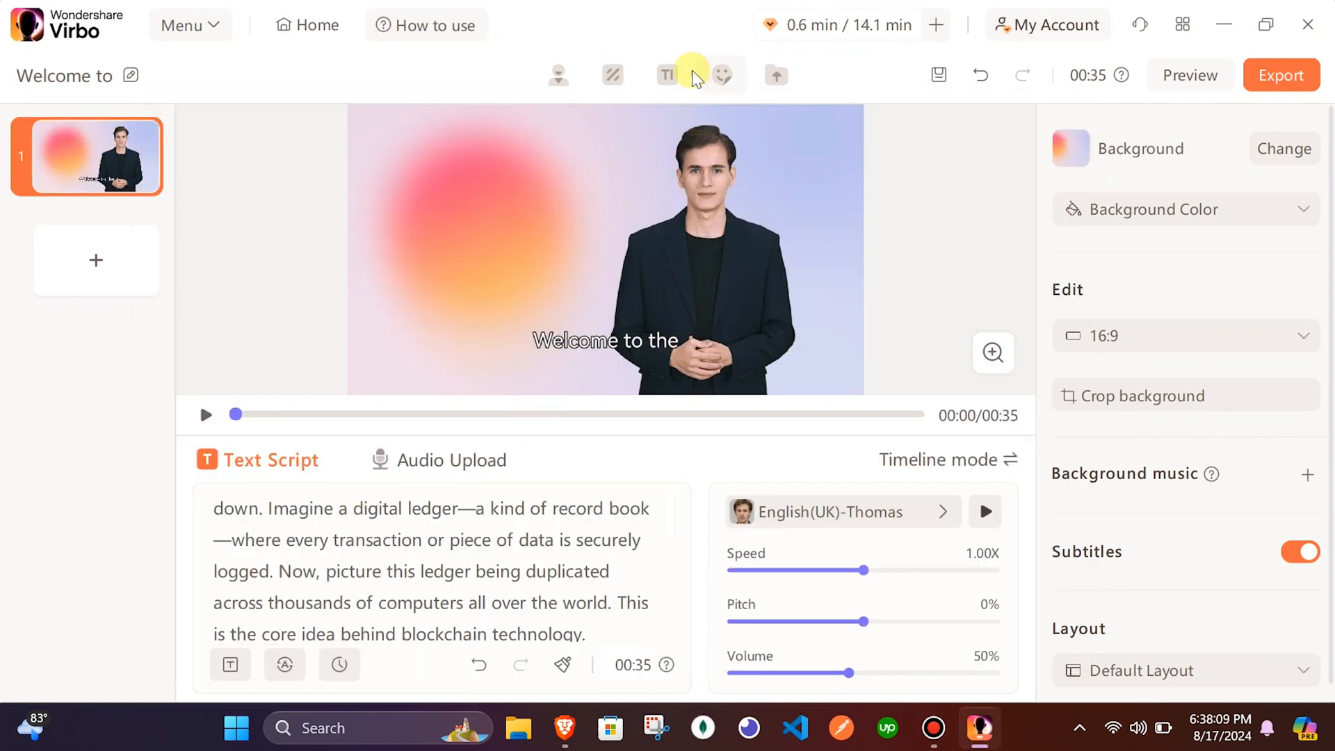
{"action": "left_click", "coordinate": [667, 75]}
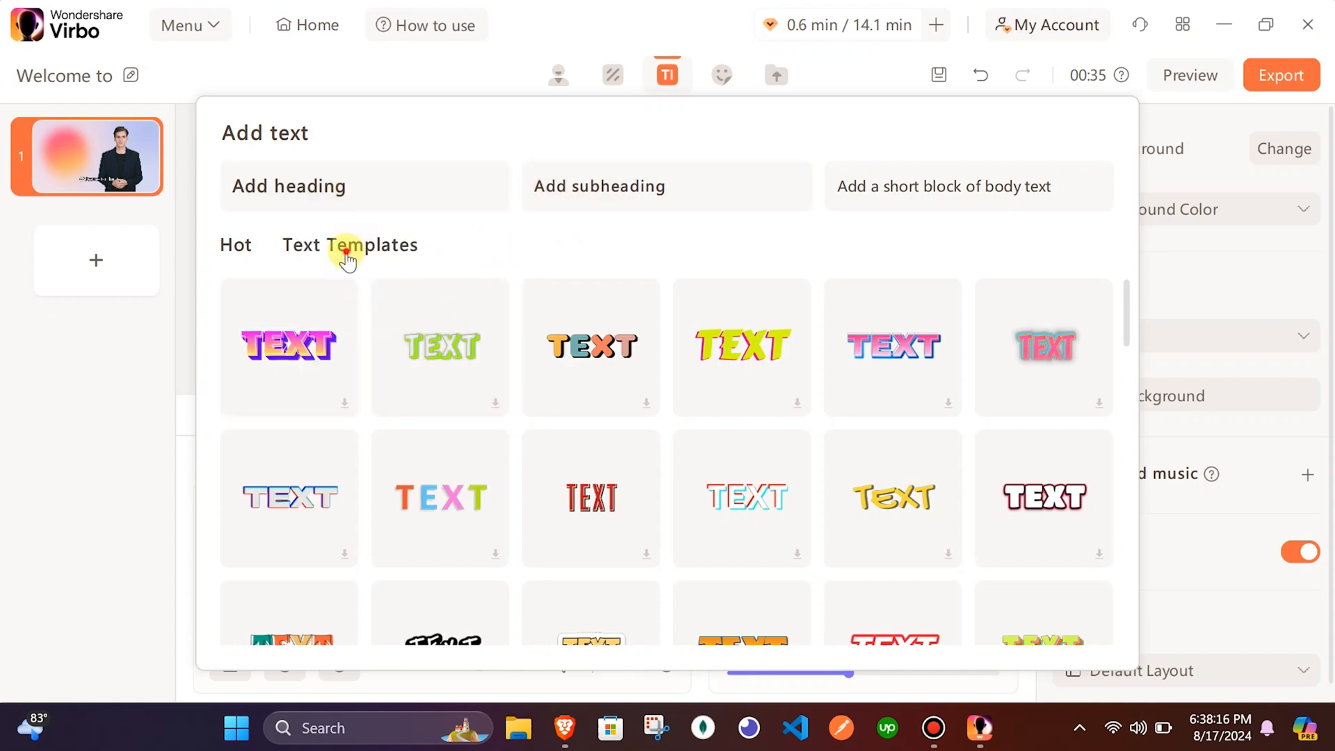
{"action": "left_click", "coordinate": [348, 245]}
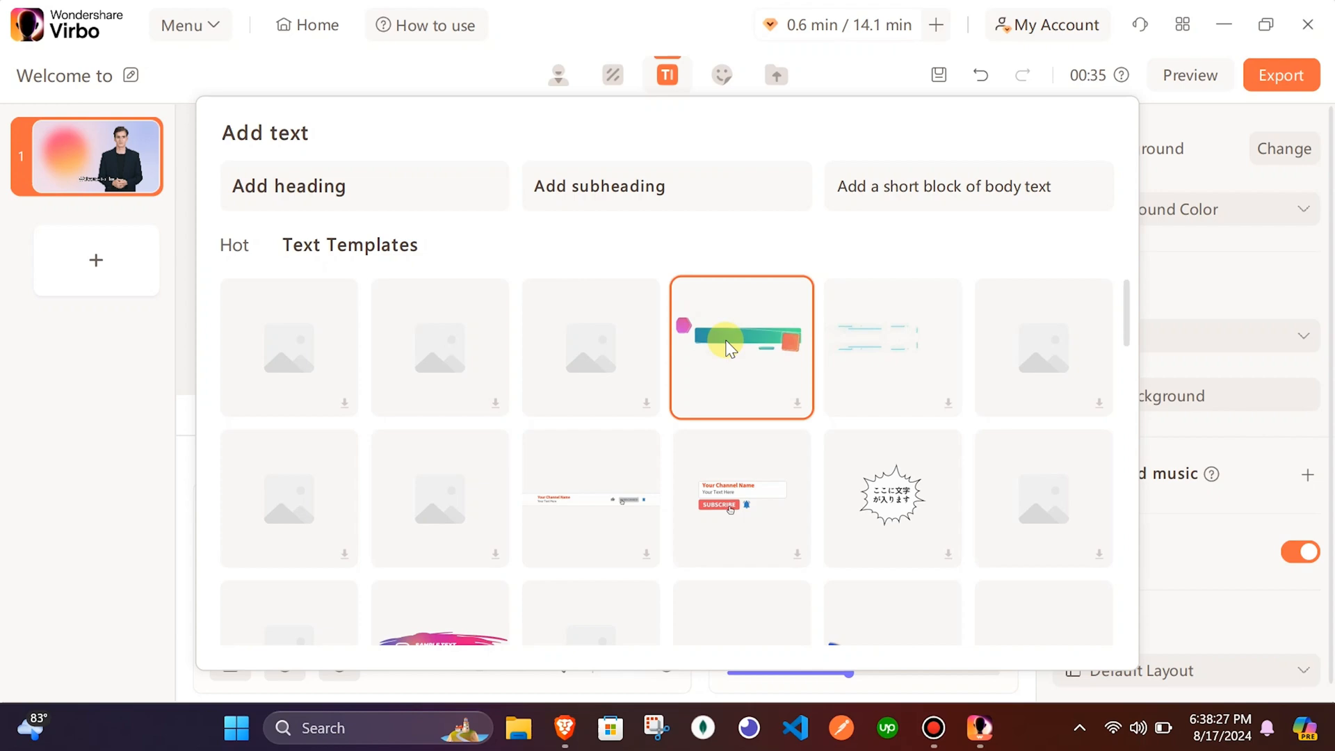
{"action": "left_click", "coordinate": [740, 346]}
{"action": "type", "text": "Blockch"}
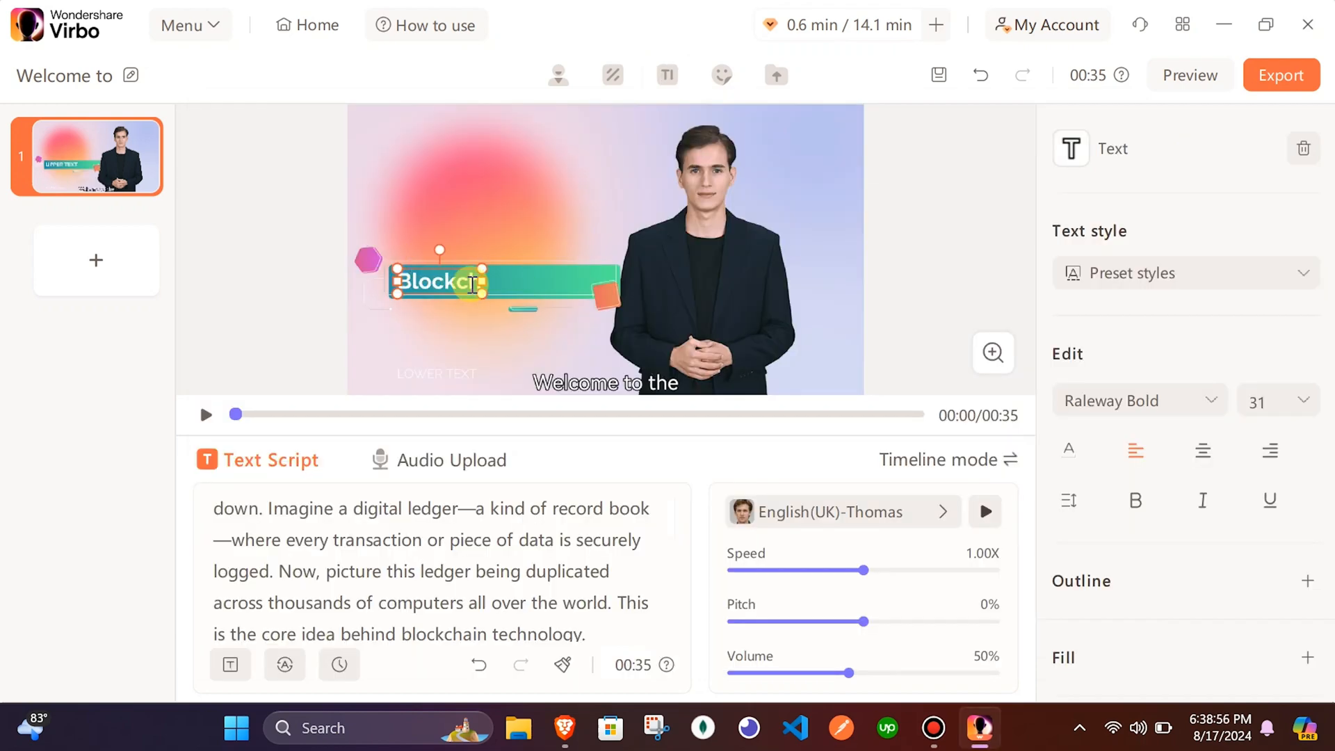
{"action": "left_click", "coordinate": [721, 75]}
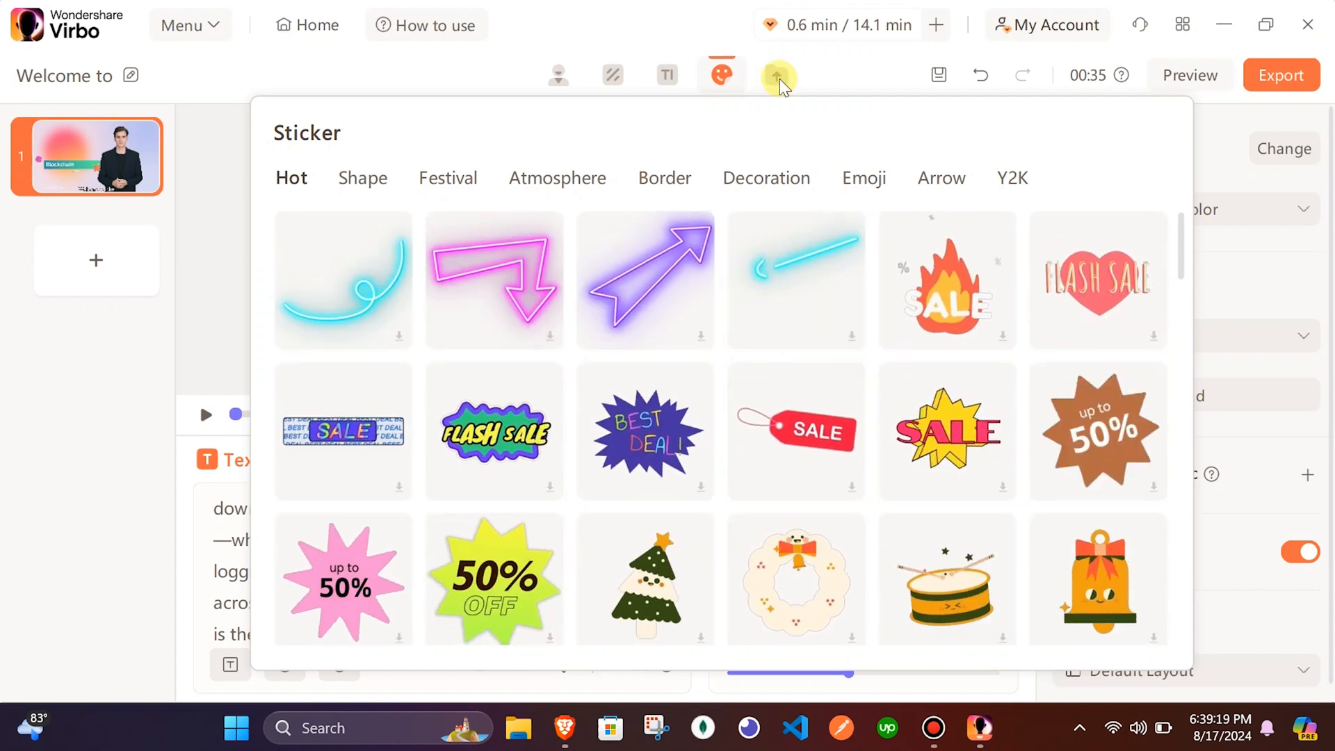
Review the voice list by language, keep English (UK) Thomas, and export the finished video
{"action": "left_click", "coordinate": [774, 75]}
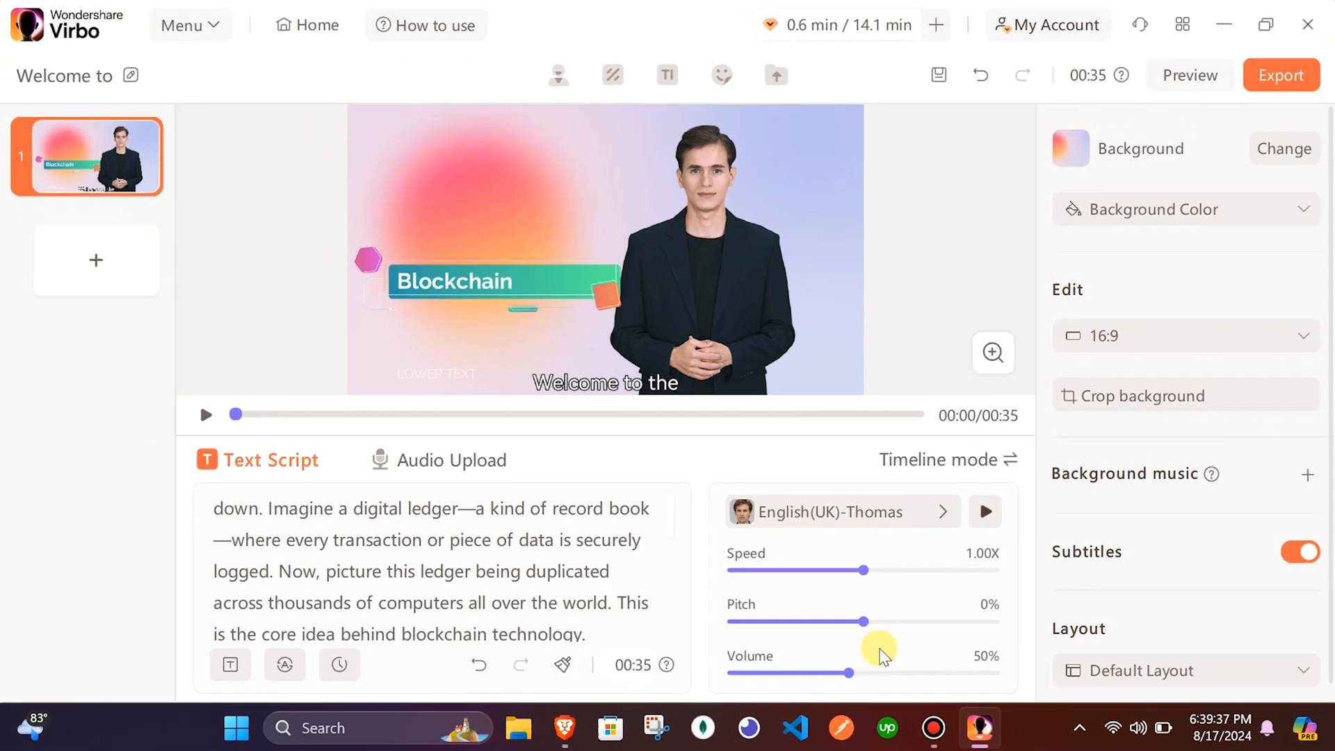
{"action": "left_click", "coordinate": [941, 512]}
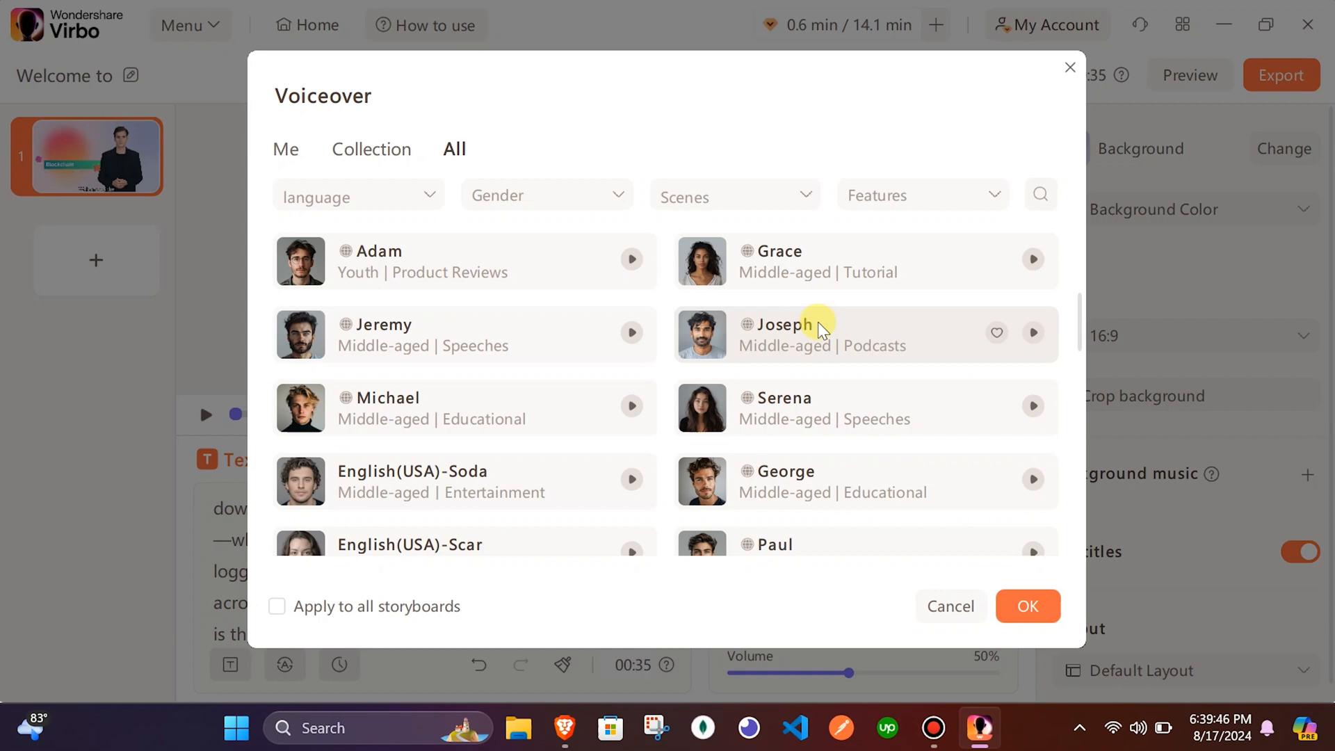
{"action": "left_click", "coordinate": [358, 195]}
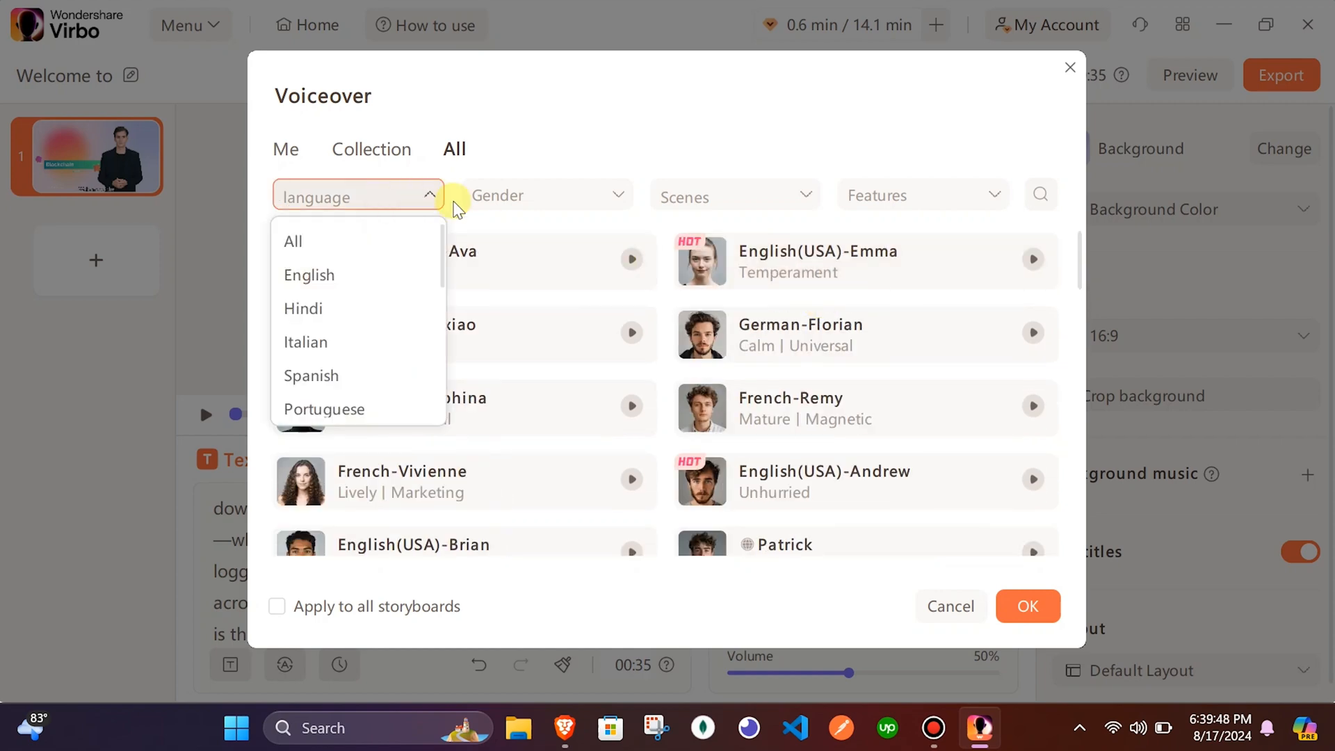
{"action": "left_click", "coordinate": [734, 196]}
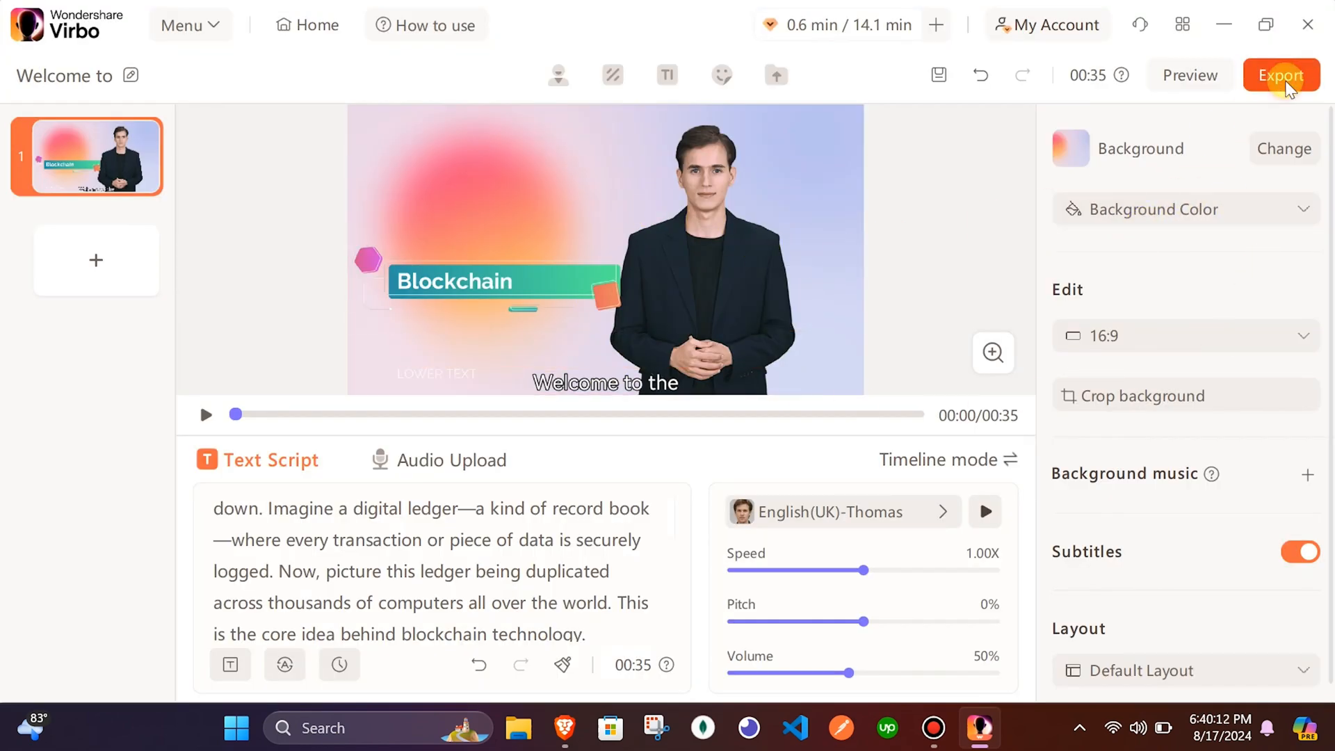
{"action": "left_click", "coordinate": [1280, 75]}
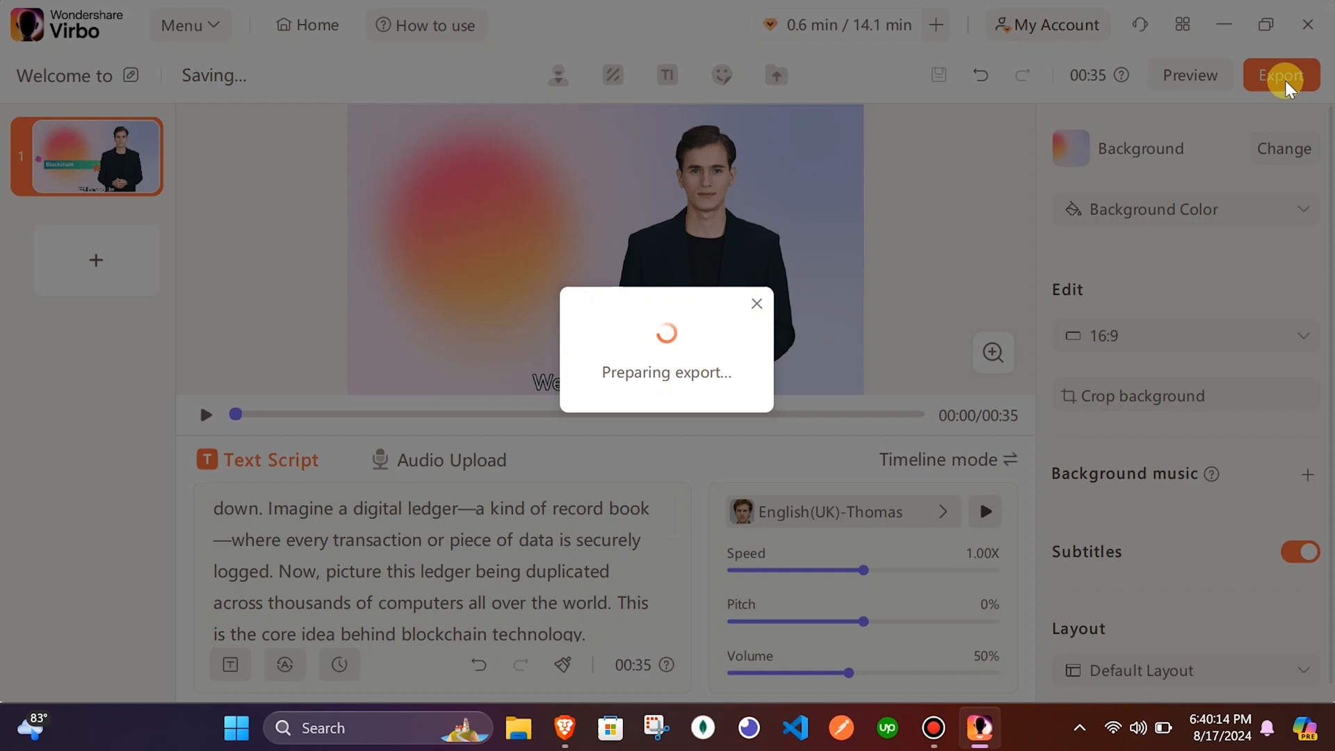